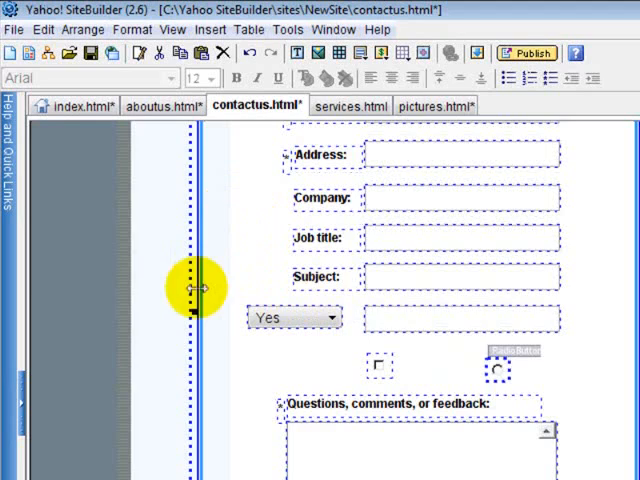
Step: Start File > Publish Site to begin publishing the site
scroll(up, 3)
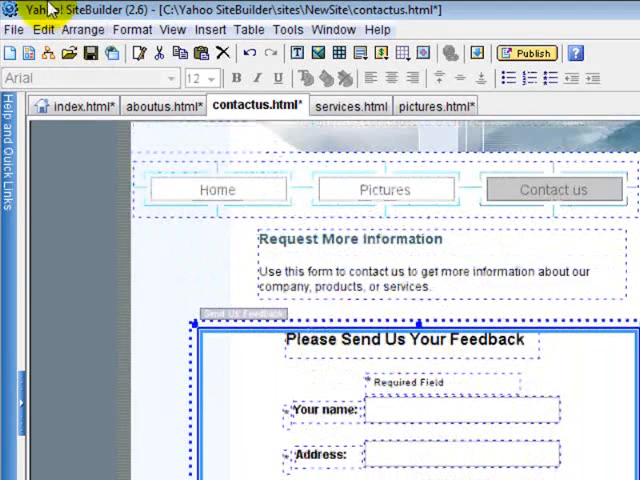
click(14, 28)
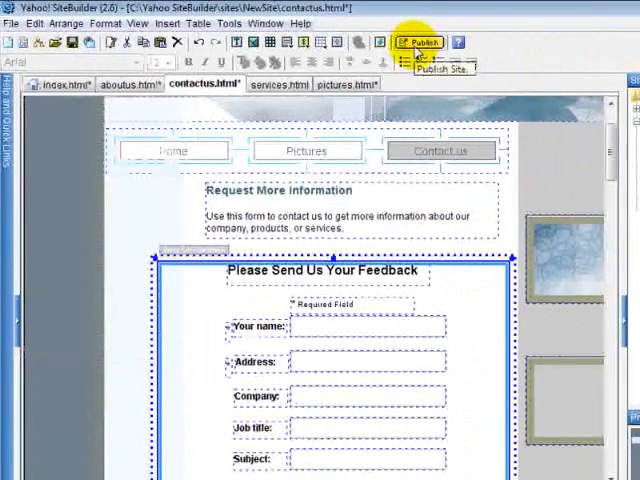
click(12, 24)
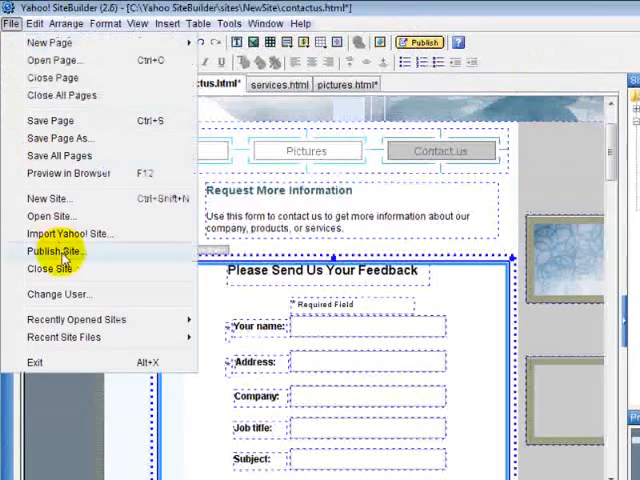
click(56, 250)
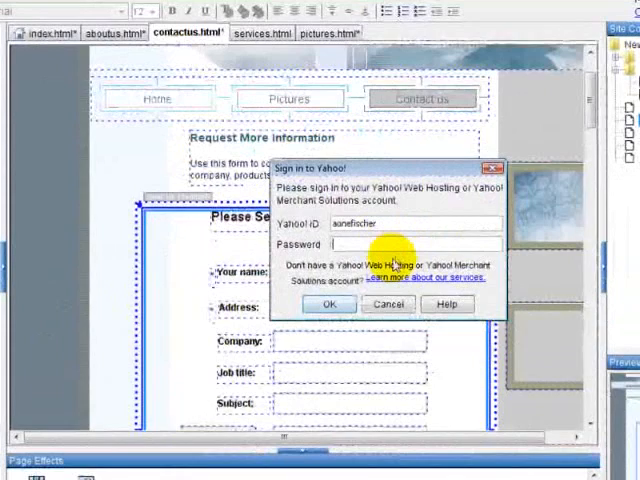
Step: Sign in to the Yahoo hosting account with the password and confirm
text(••••••••)
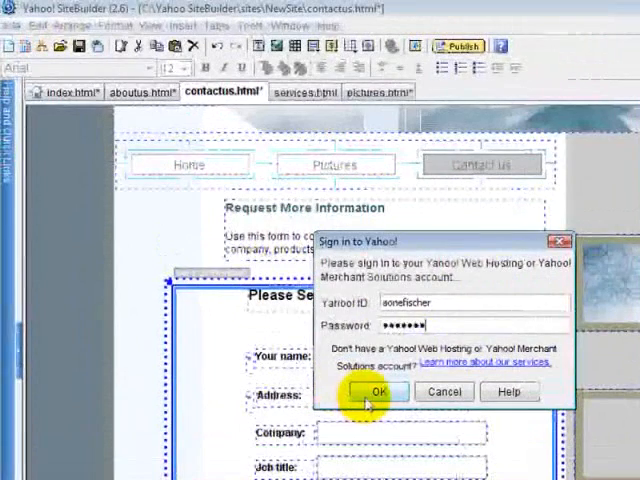
click(380, 392)
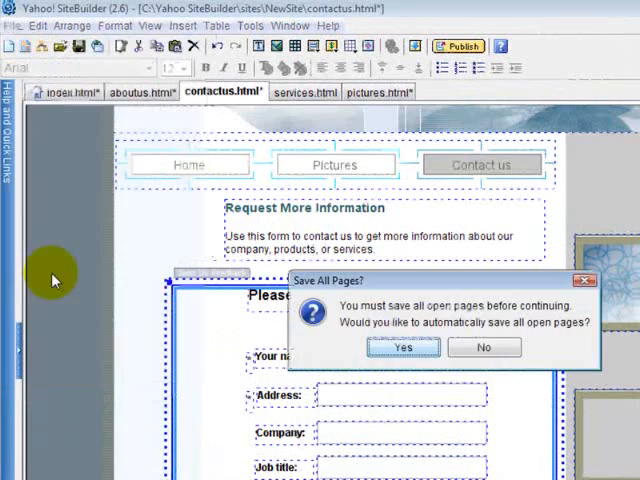
Step: Save all open pages and bring up the Publish Site settings for NewSite
click(402, 348)
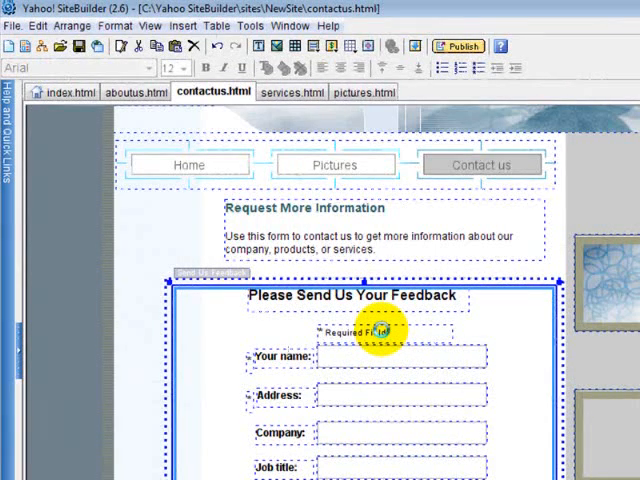
click(456, 46)
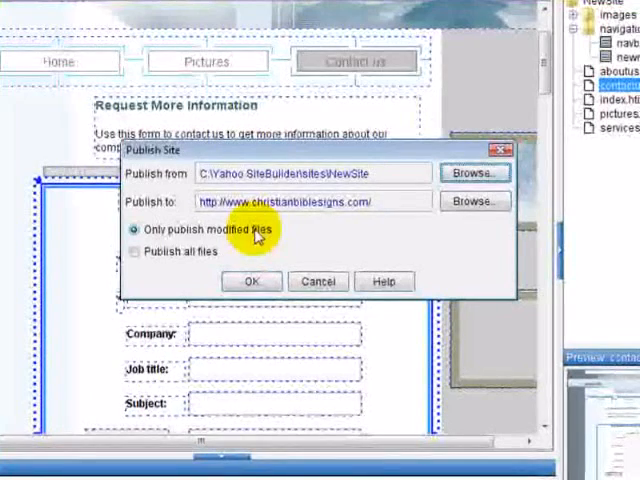
mouse_move(308, 210)
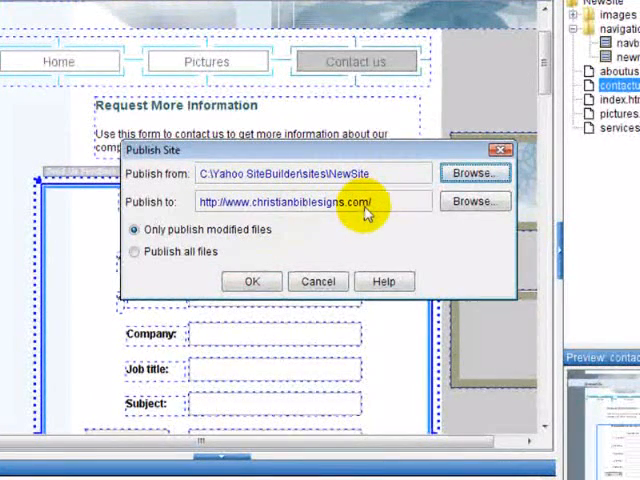
click(252, 280)
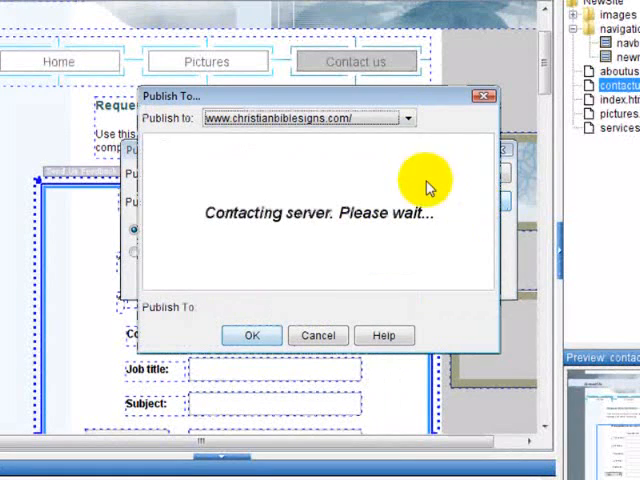
click(408, 116)
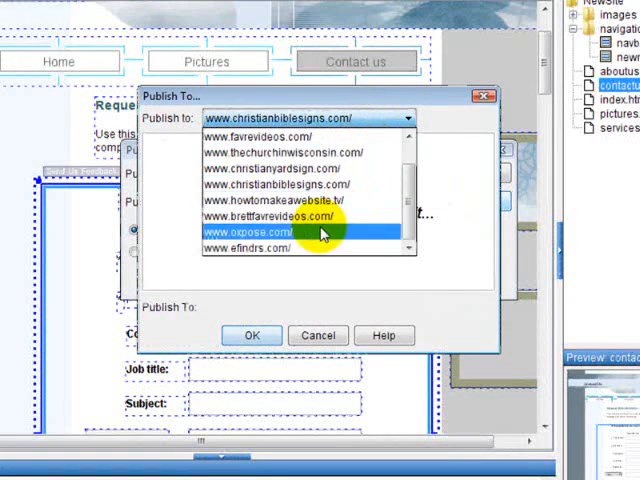
click(252, 336)
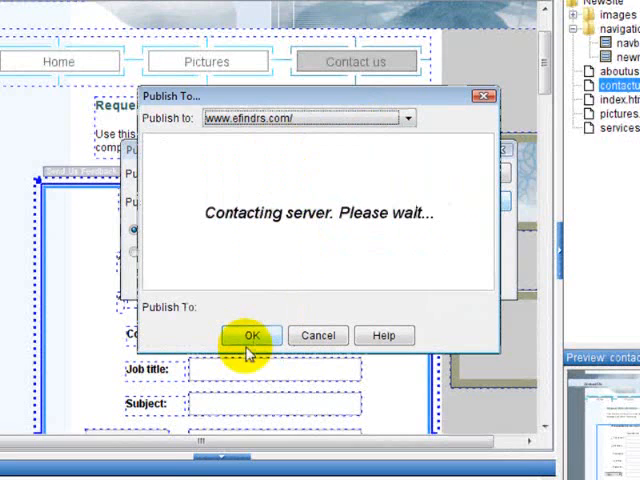
click(252, 336)
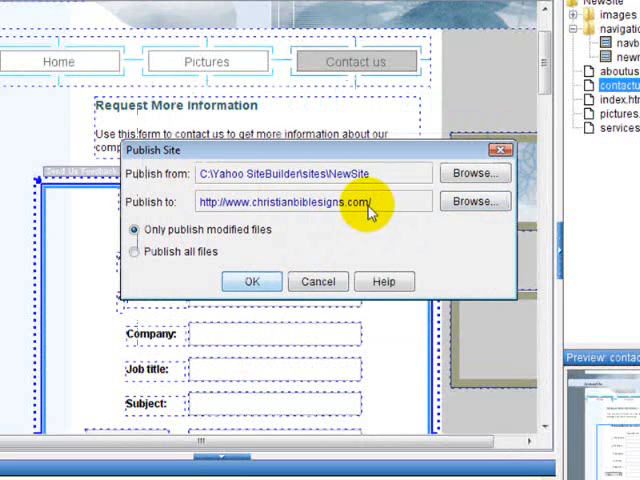
mouse_move(290, 268)
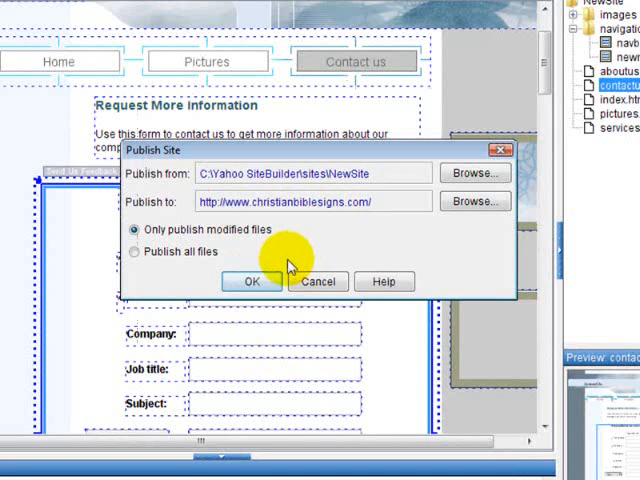
click(136, 252)
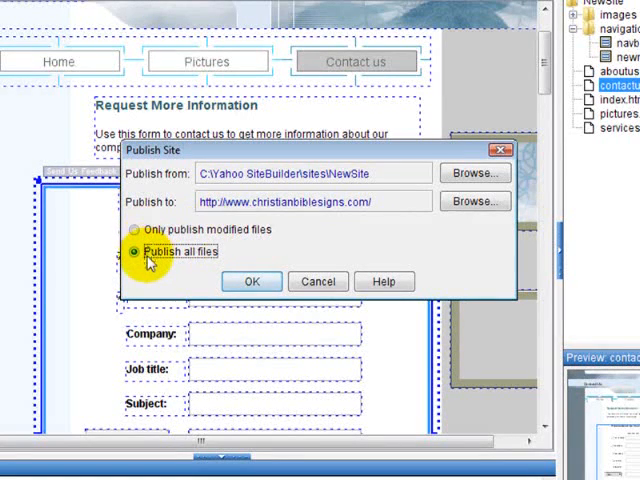
mouse_move(222, 280)
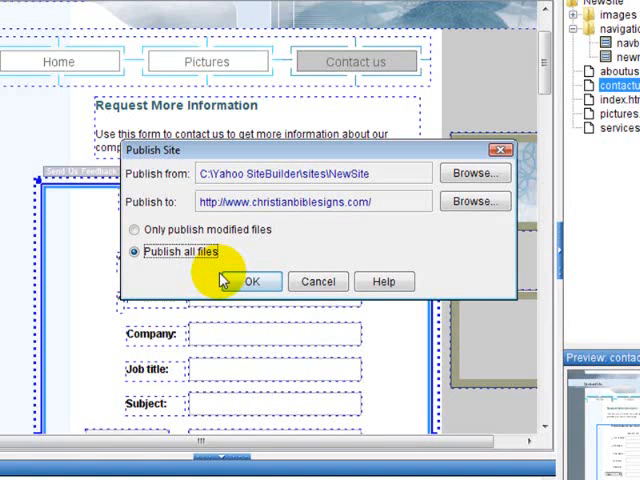
mouse_move(150, 252)
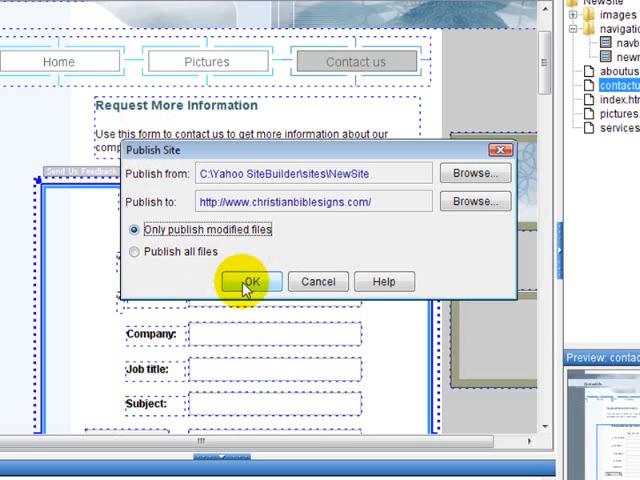
mouse_move(196, 292)
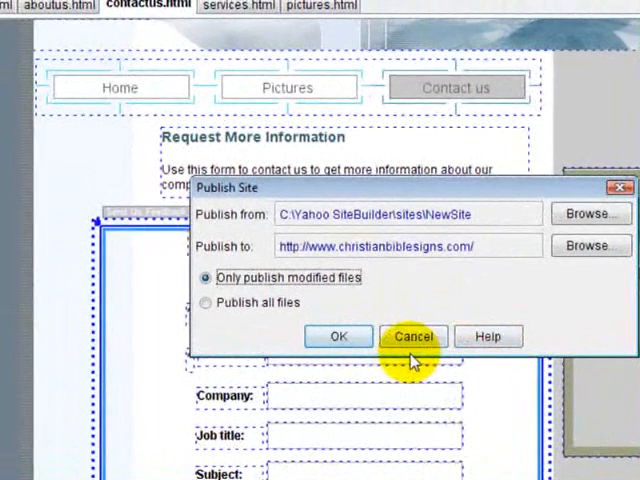
Step: Cancel the Publish Site dialog without uploading anything
click(412, 336)
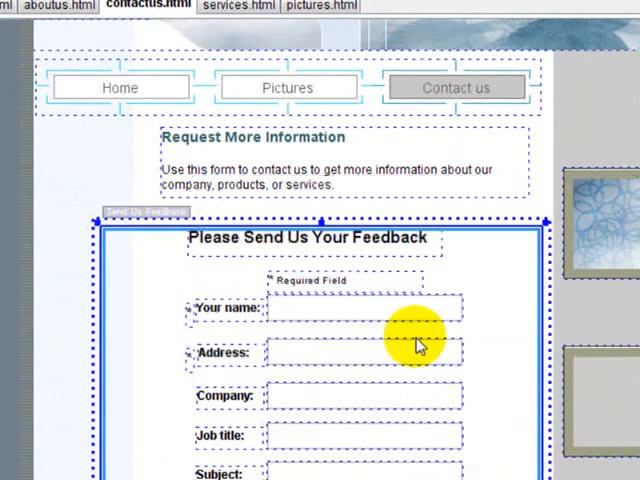
mouse_move(444, 428)
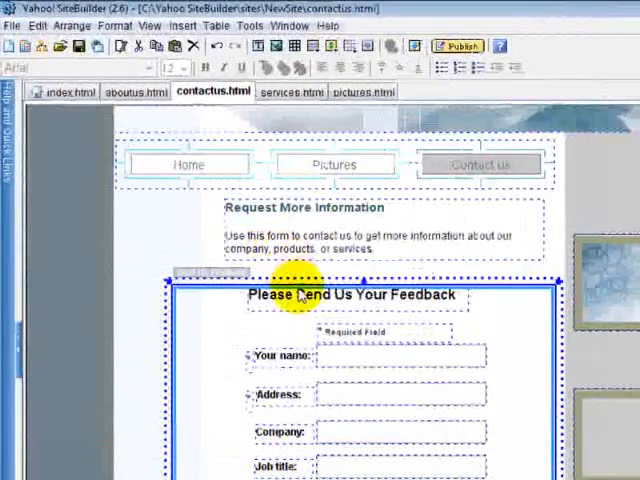
mouse_move(308, 318)
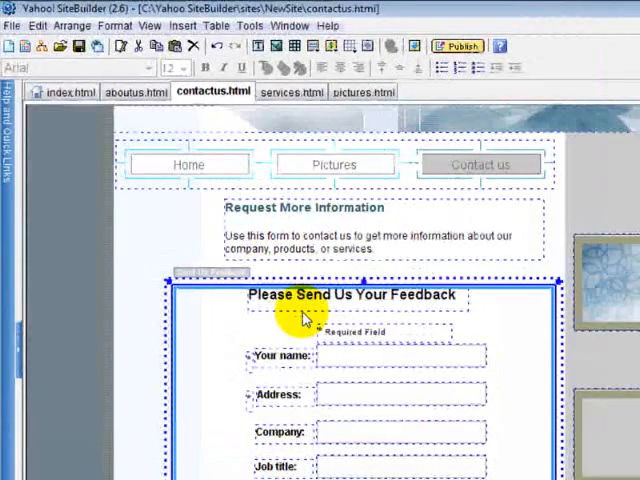